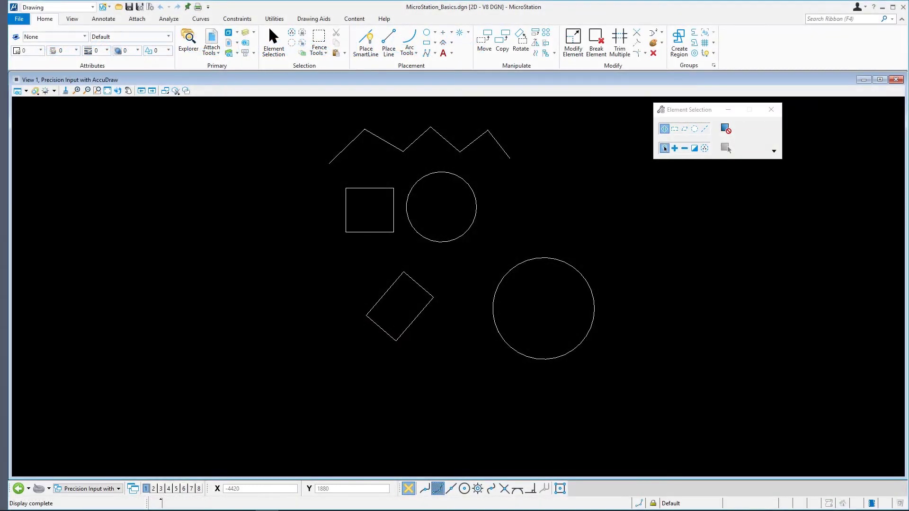
pyautogui.moveTo(128, 178)
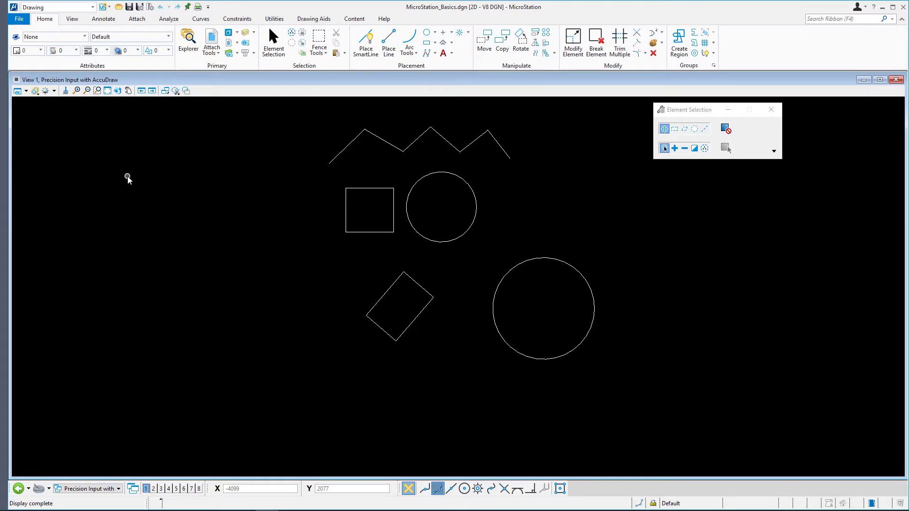
pyautogui.moveTo(127, 178)
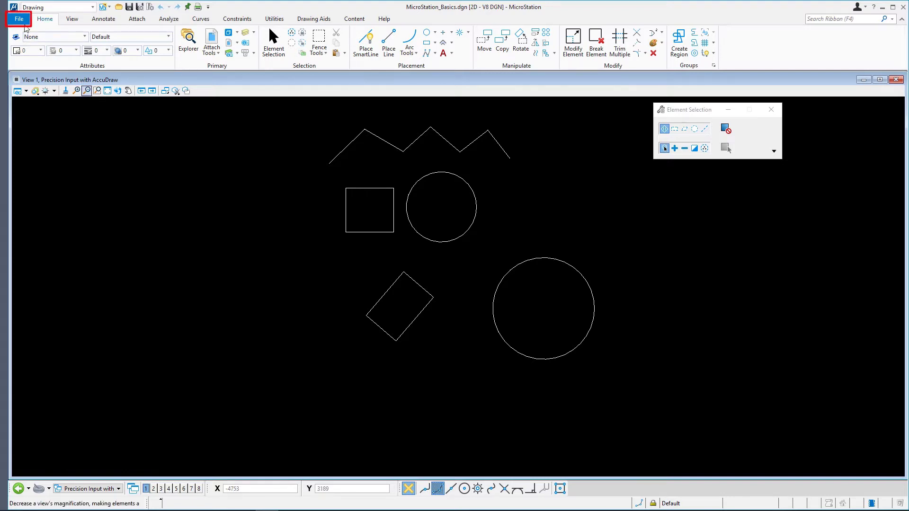
# Step: Close MicroStation_Basics.dgn from the File page
pyautogui.click(18, 19)
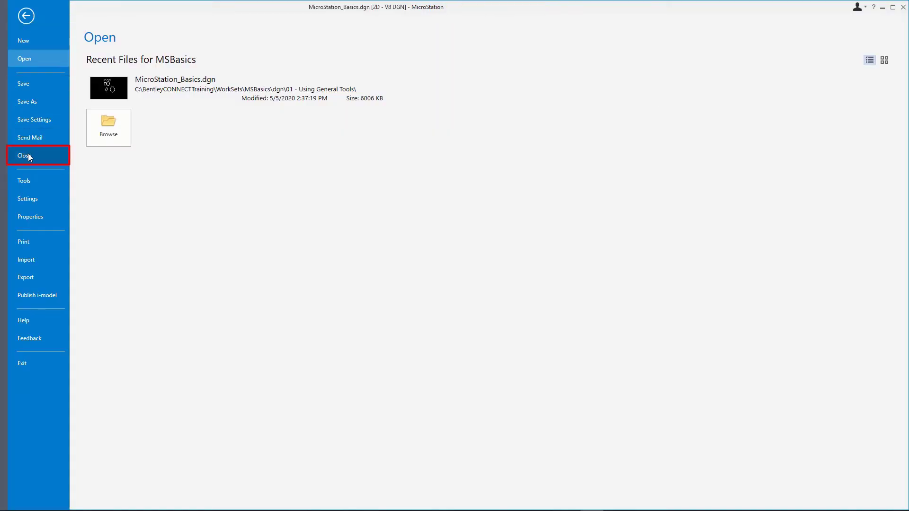
pyautogui.click(24, 155)
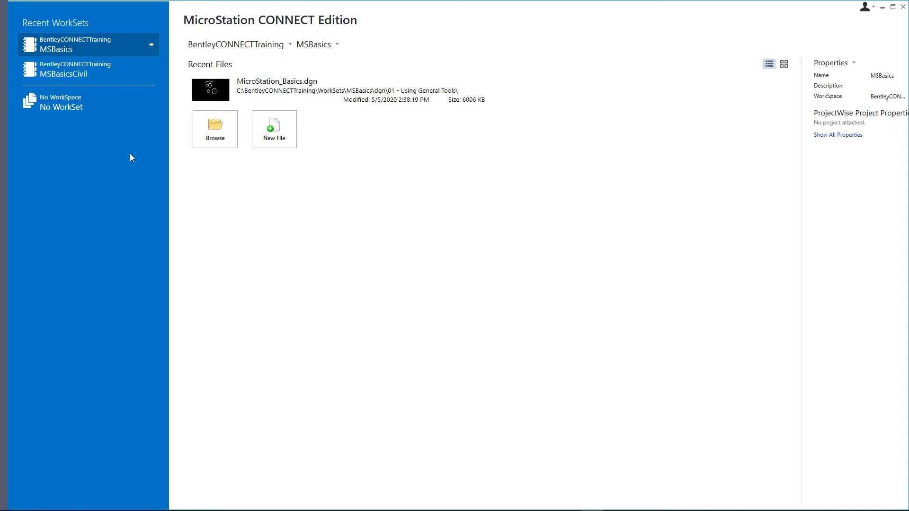
pyautogui.moveTo(150, 147)
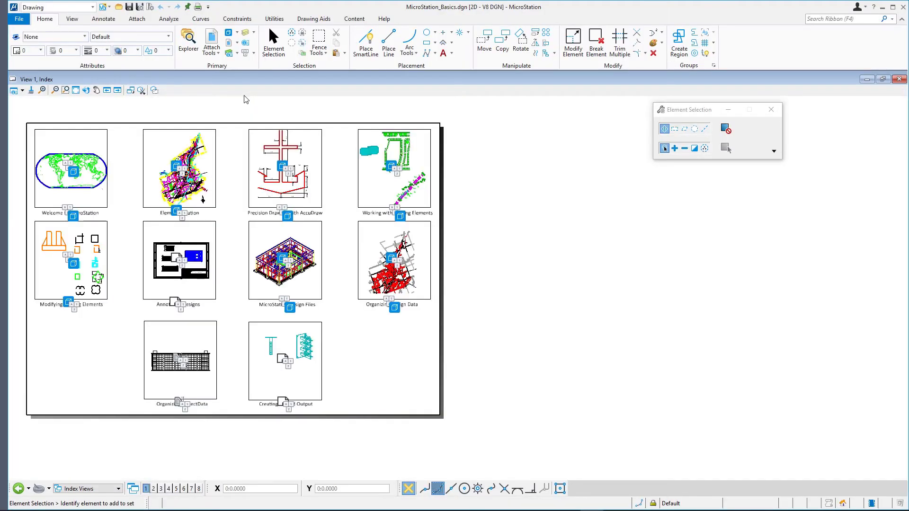
pyautogui.moveTo(237, 104)
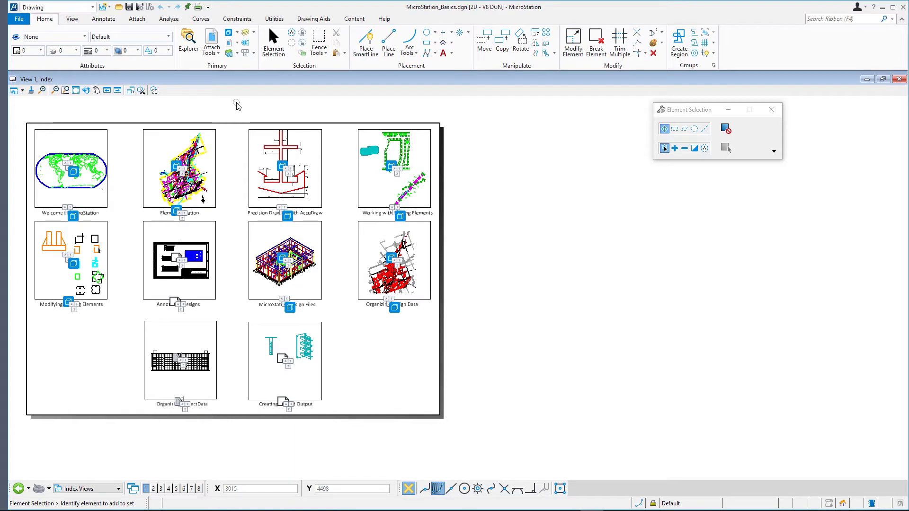
pyautogui.moveTo(235, 93)
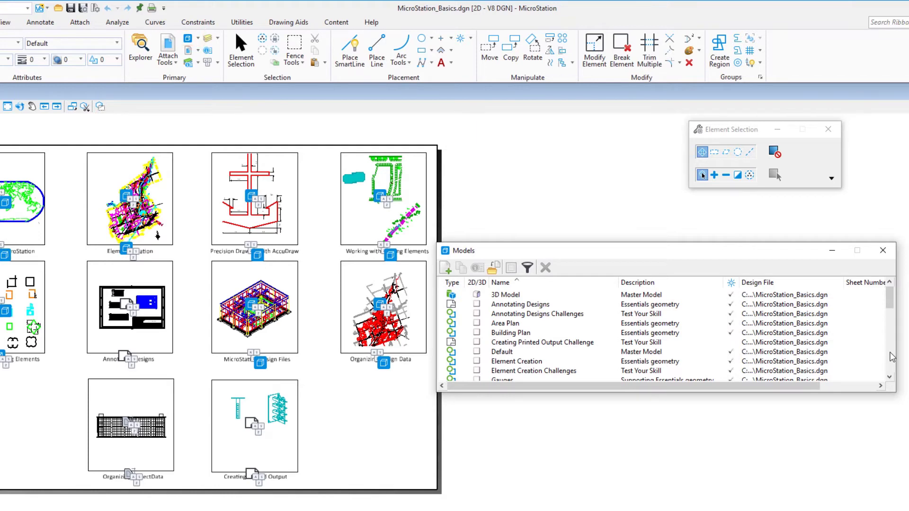
# Step: Activate the Precision Input with AccuDraw model from the Models list and dismiss the list
pyautogui.scroll(-3)
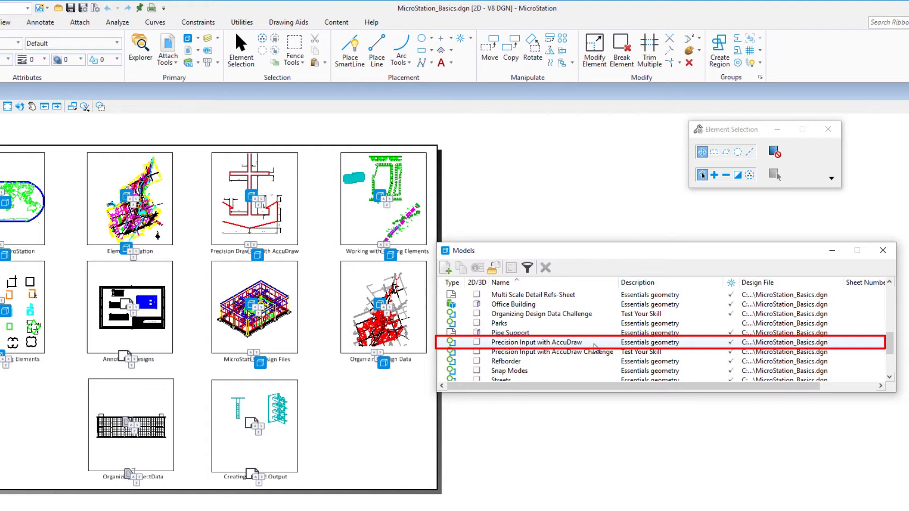
pyautogui.doubleClick(537, 342)
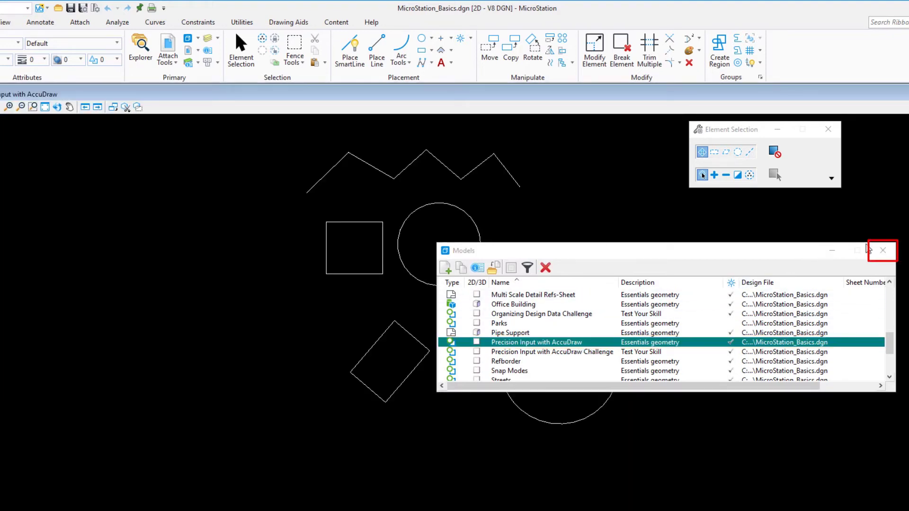
pyautogui.click(882, 251)
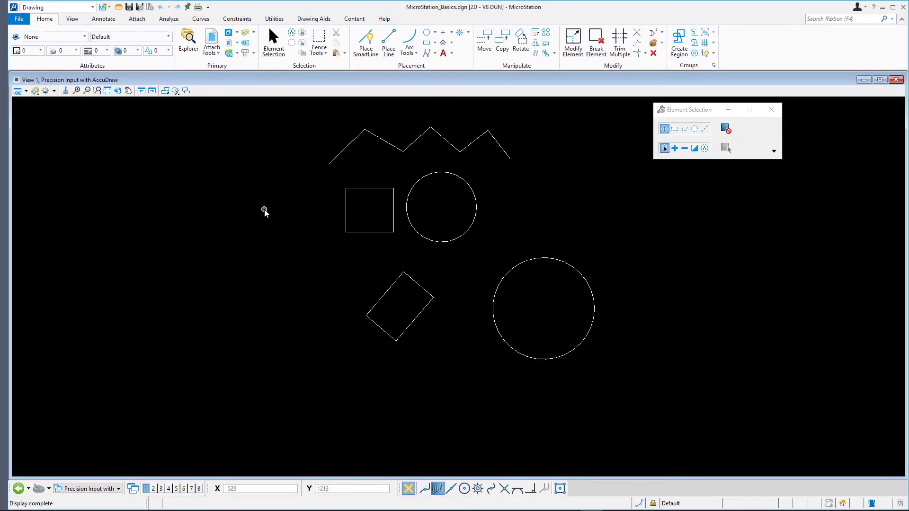
pyautogui.moveTo(265, 210)
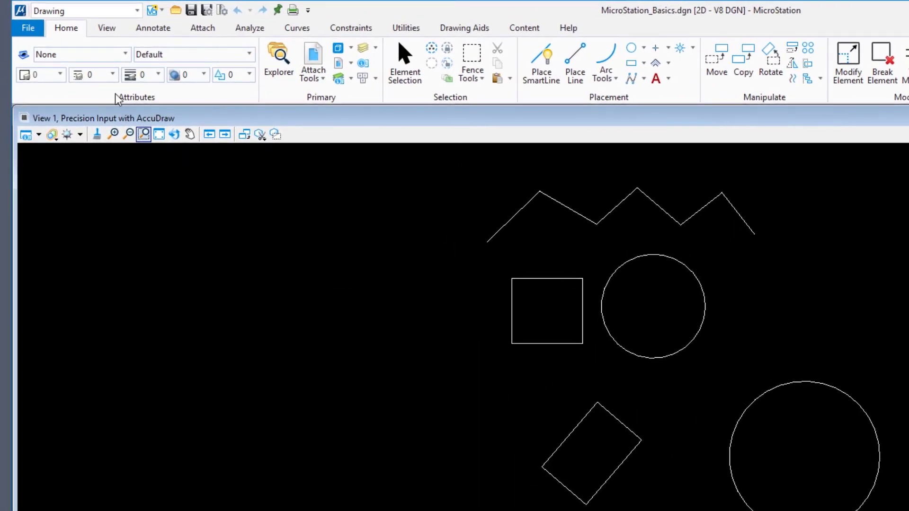
pyautogui.moveTo(176, 10)
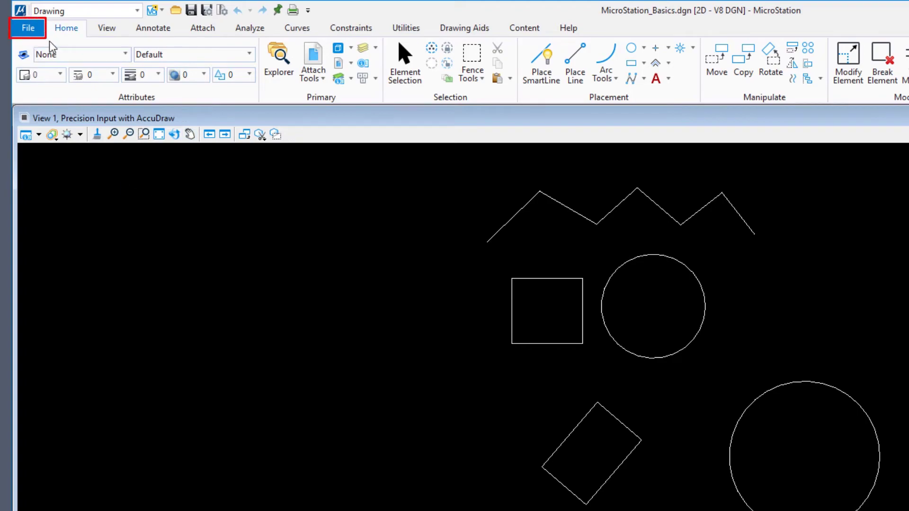
# Step: Close and reopen MicroStation_Basics.dgn, then return to the File page of recent files
pyautogui.click(27, 28)
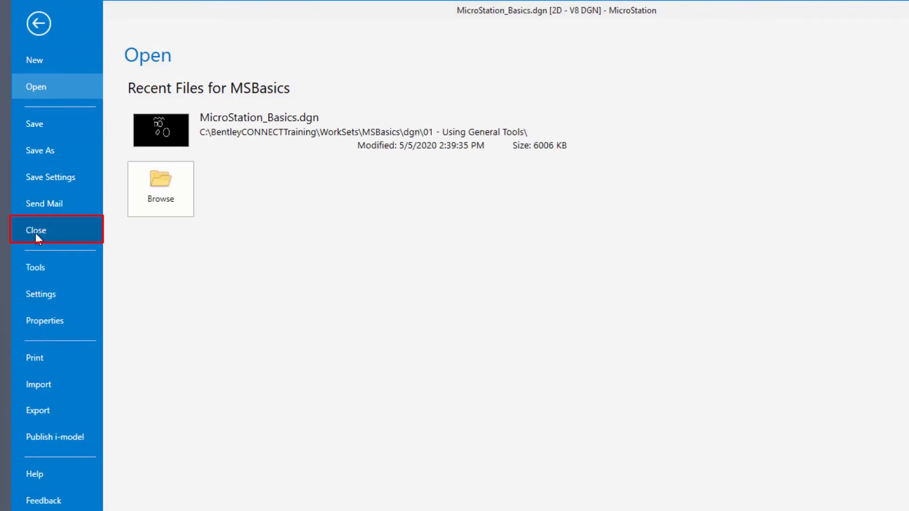
pyautogui.click(36, 230)
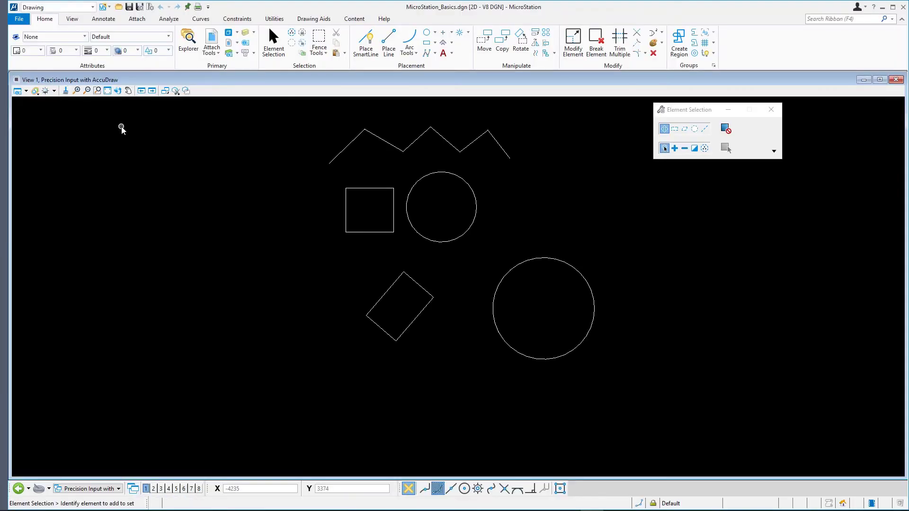
pyautogui.moveTo(97, 123)
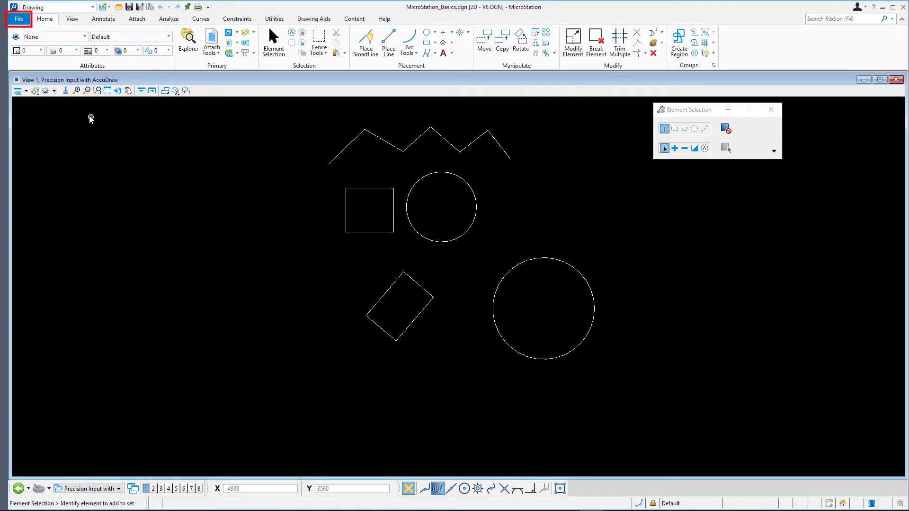
pyautogui.click(18, 19)
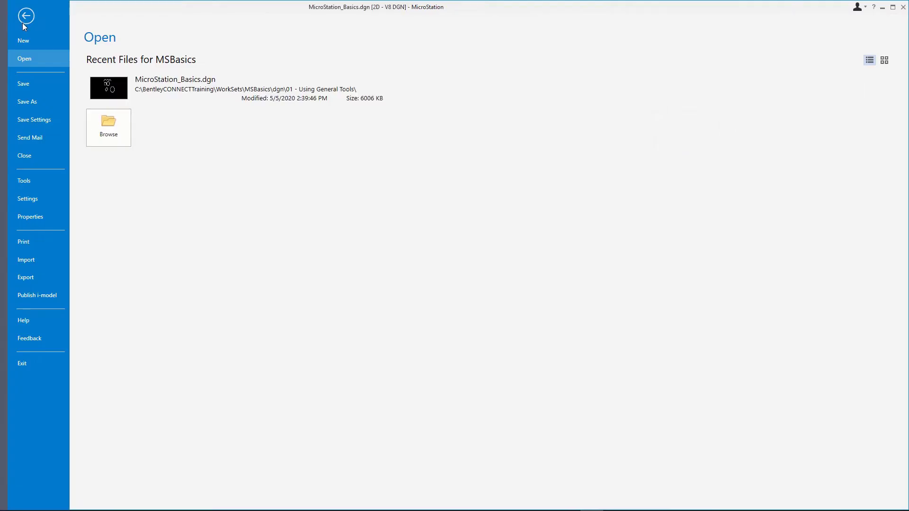
# Step: In Operation preferences, keep Auto-save Design Changes on, turn Save Settings on Exit off, and accept
pyautogui.click(28, 198)
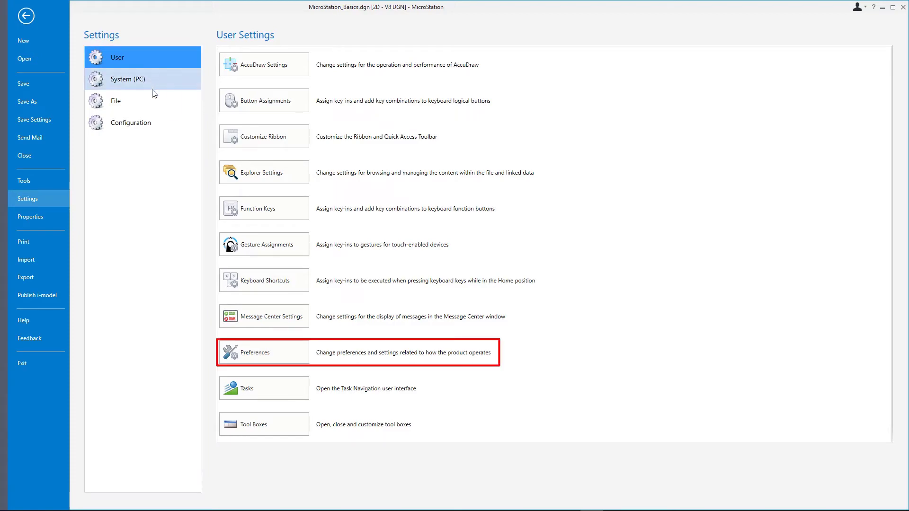
pyautogui.click(264, 352)
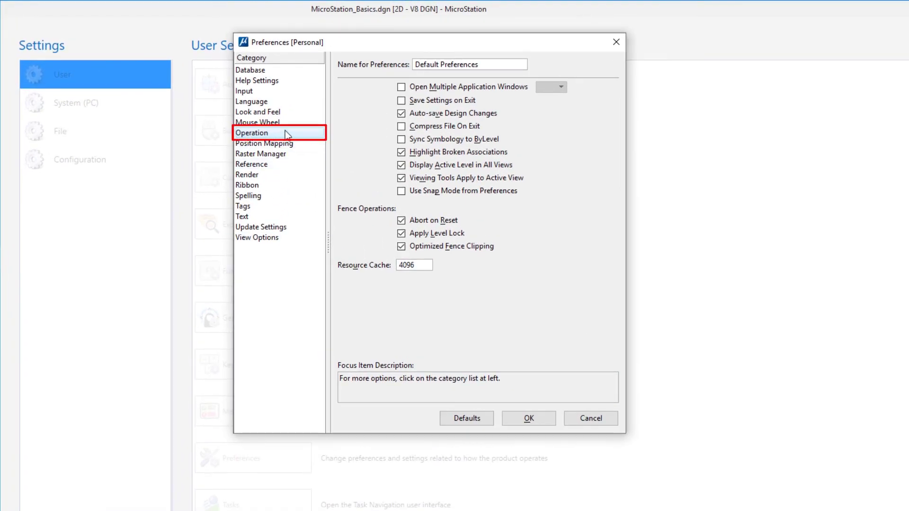
pyautogui.moveTo(279, 132)
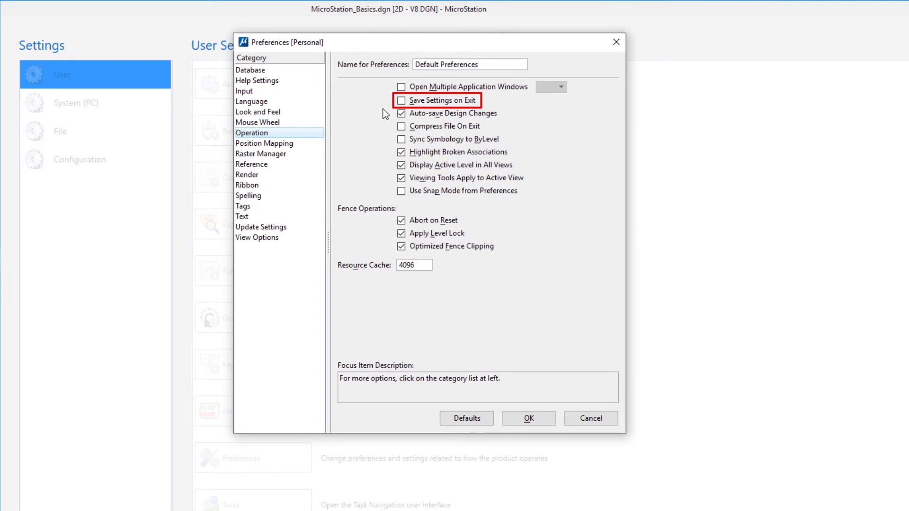
pyautogui.moveTo(402, 101)
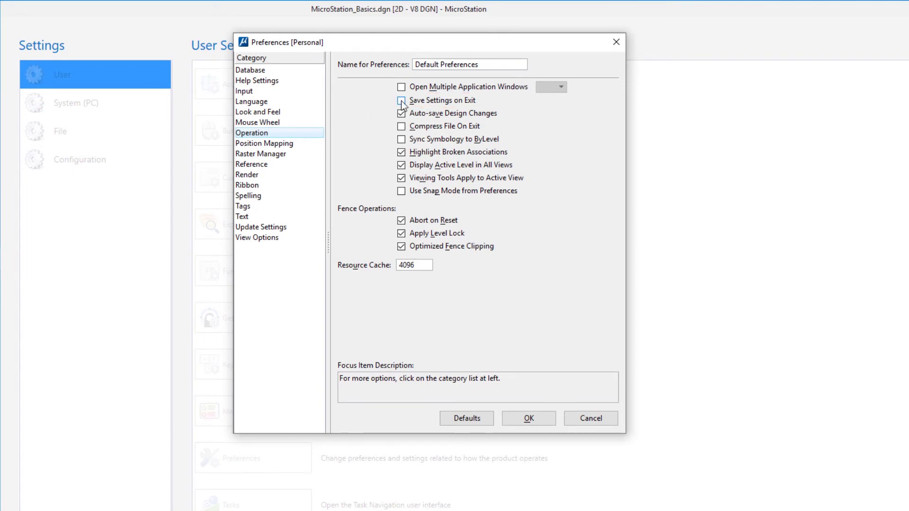
pyautogui.click(401, 100)
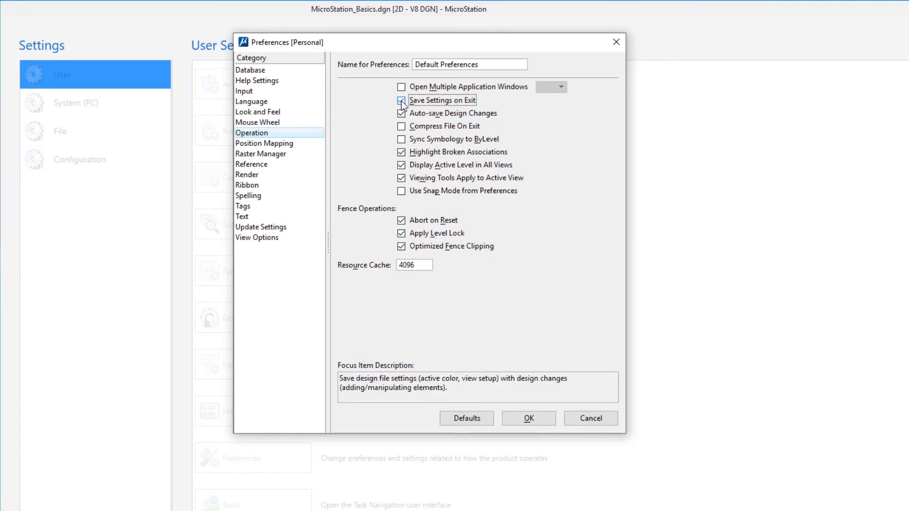
pyautogui.click(401, 100)
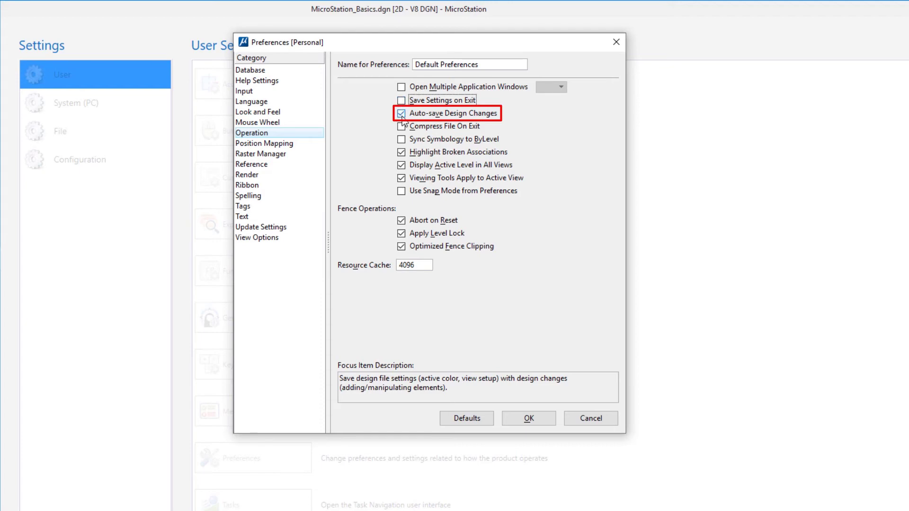
pyautogui.click(401, 113)
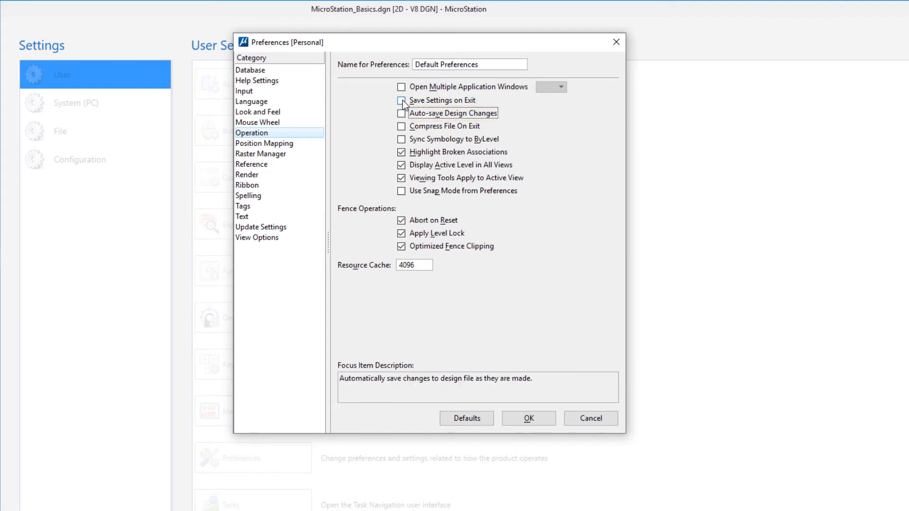
pyautogui.click(401, 100)
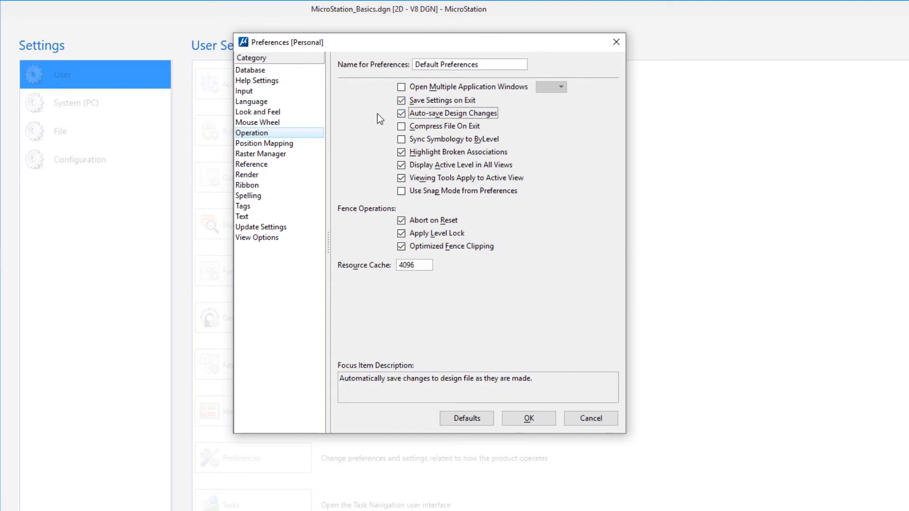
pyautogui.moveTo(380, 118)
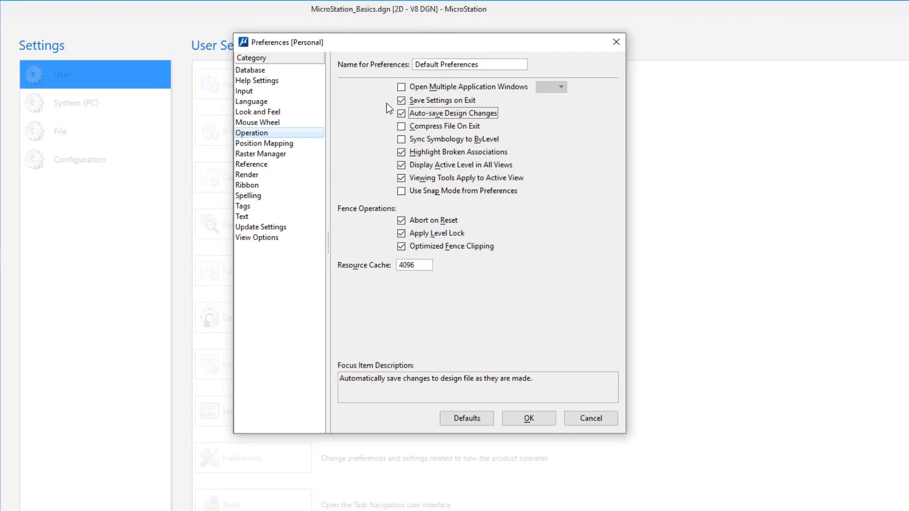
pyautogui.click(401, 100)
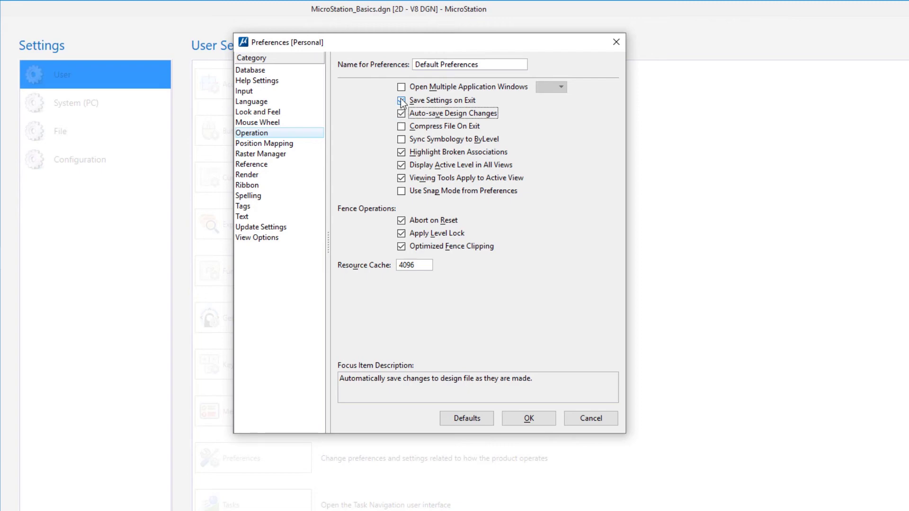
pyautogui.click(401, 101)
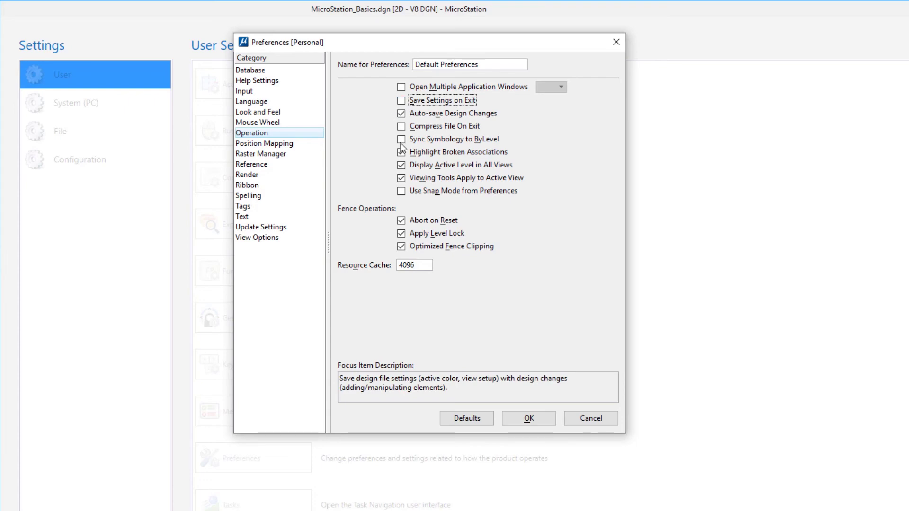
pyautogui.click(527, 418)
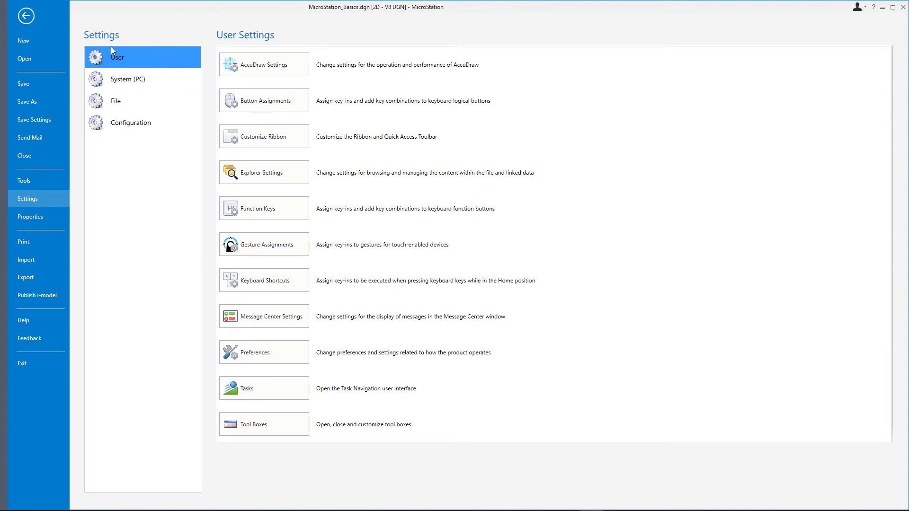
pyautogui.moveTo(25, 15)
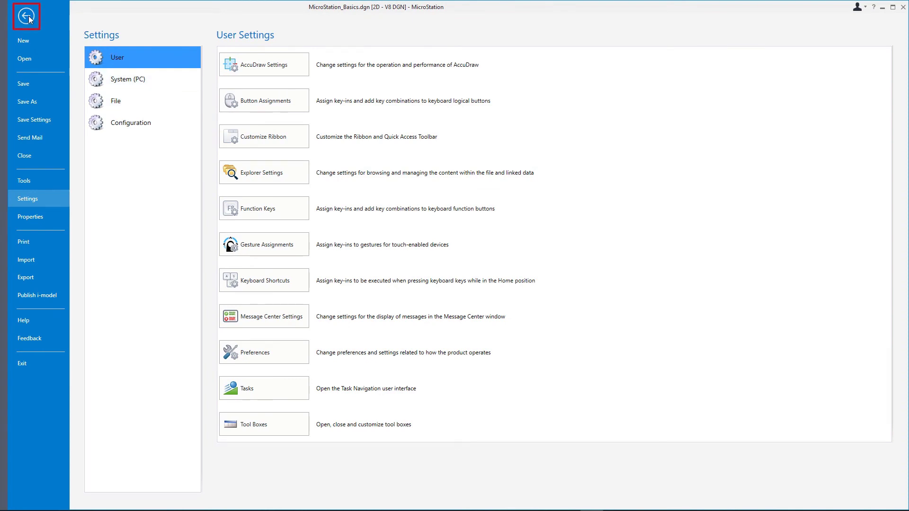
# Step: Go back from Settings to the Precision Input with AccuDraw drawing view
pyautogui.click(26, 16)
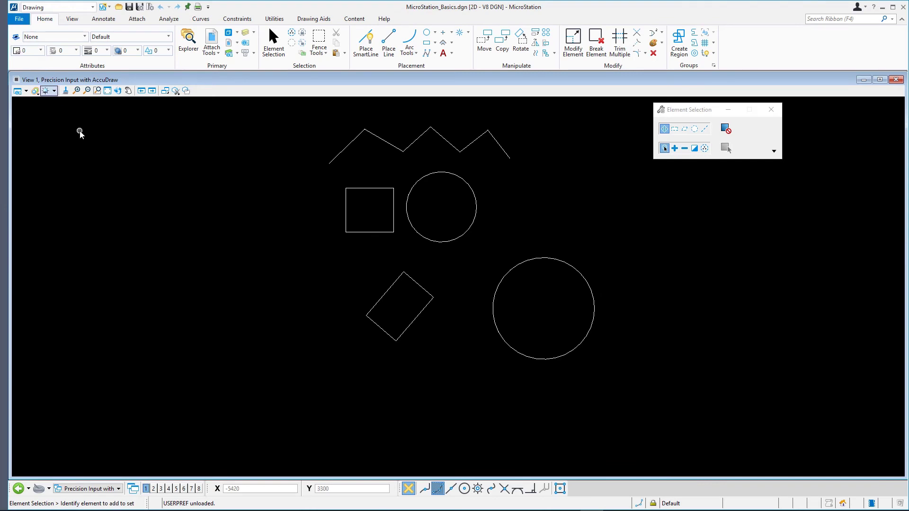
pyautogui.moveTo(81, 134)
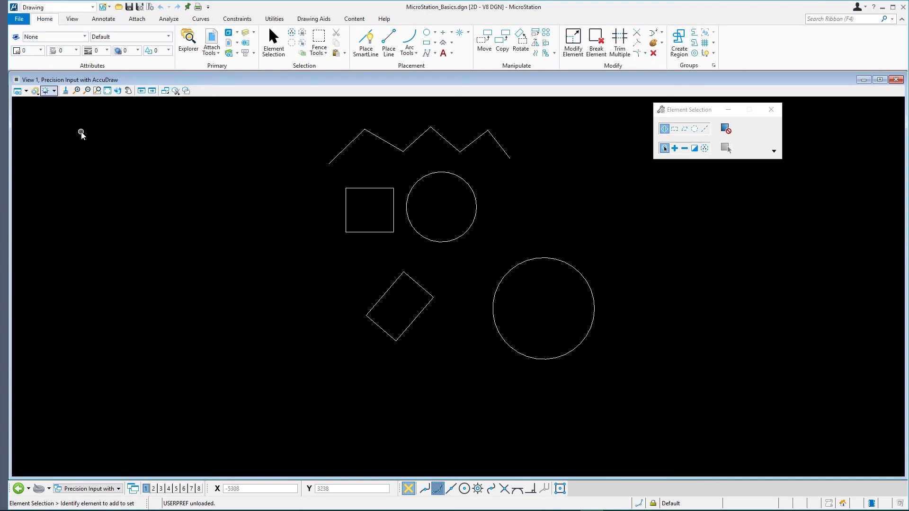
pyautogui.moveTo(82, 134)
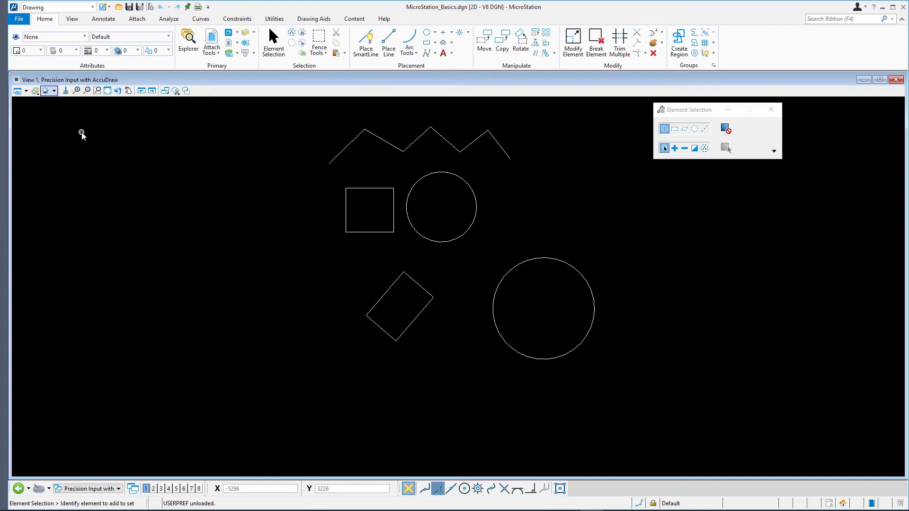
pyautogui.moveTo(93, 127)
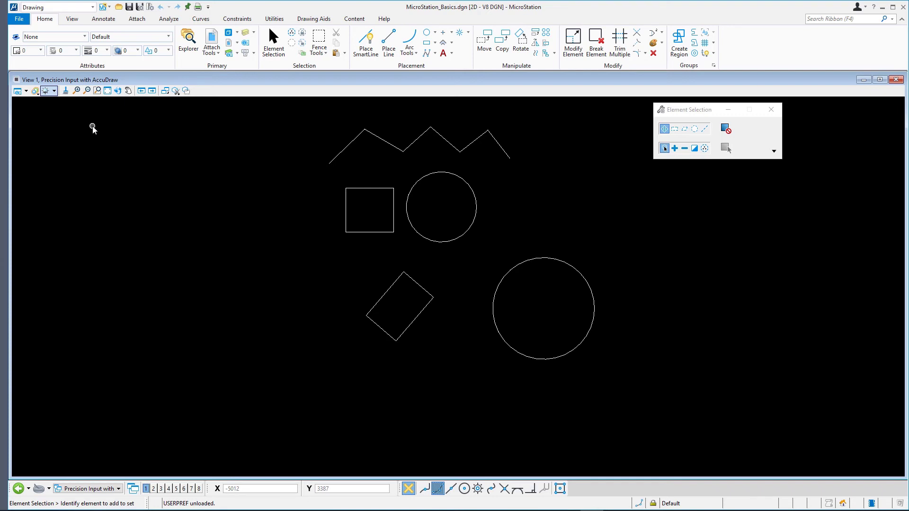
pyautogui.moveTo(94, 128)
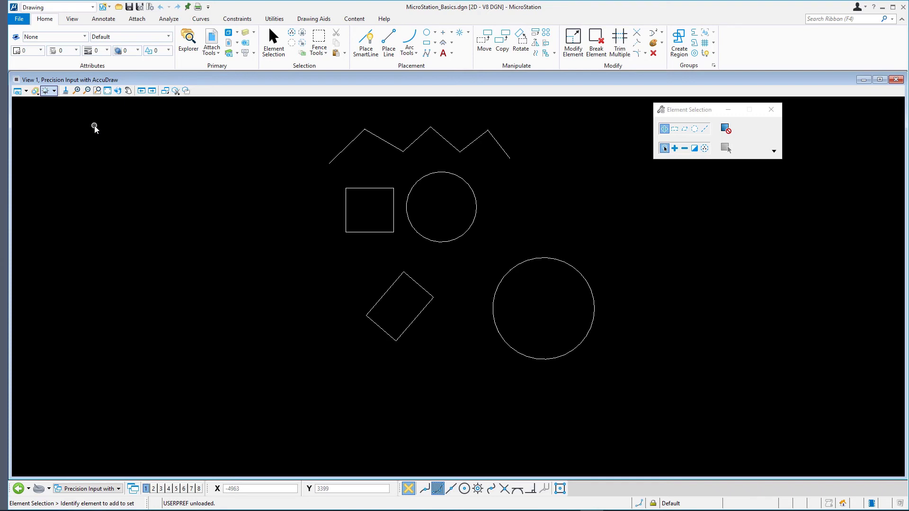
pyautogui.moveTo(95, 127)
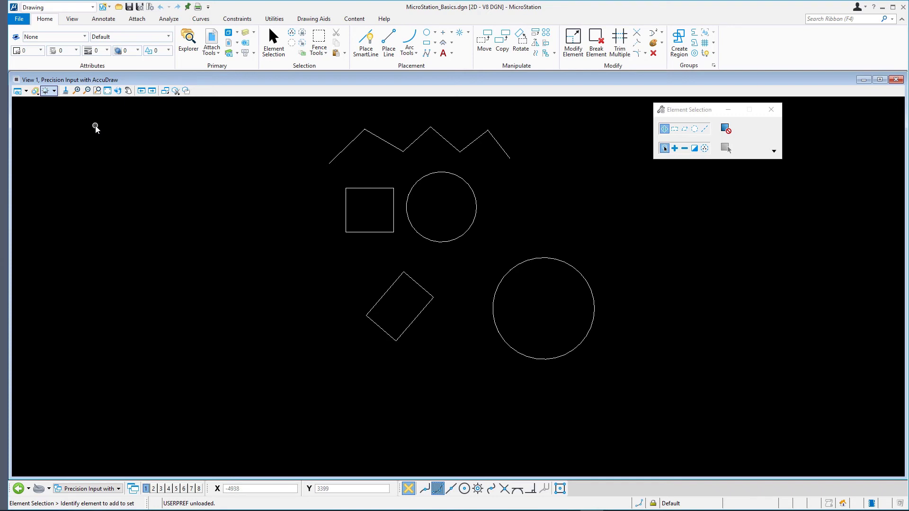
pyautogui.moveTo(99, 129)
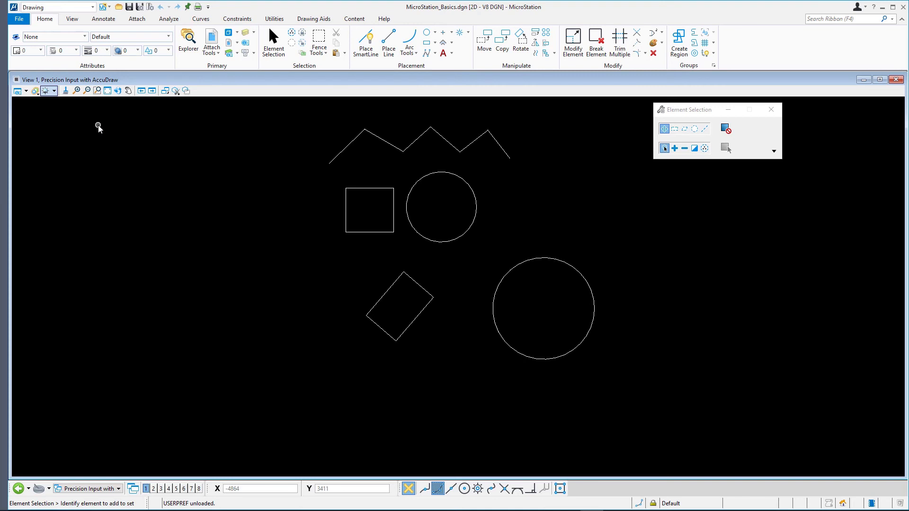
pyautogui.moveTo(102, 125)
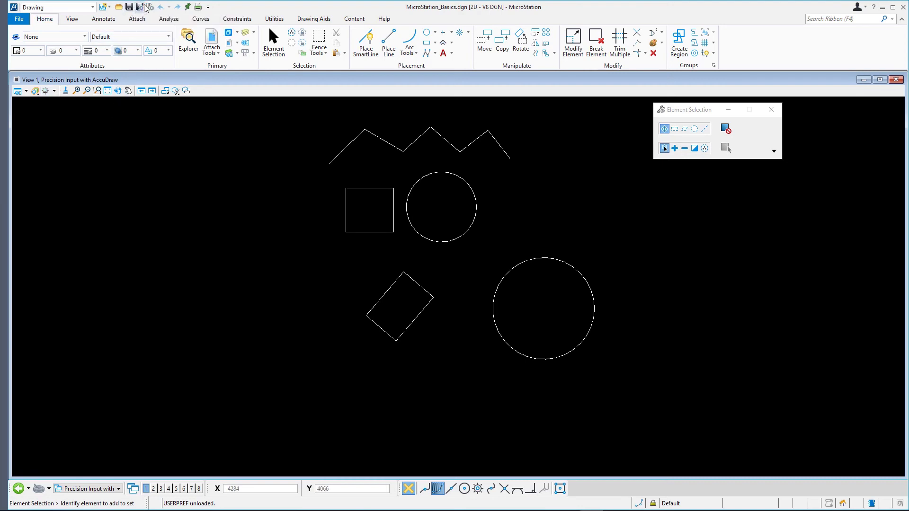
pyautogui.moveTo(149, 6)
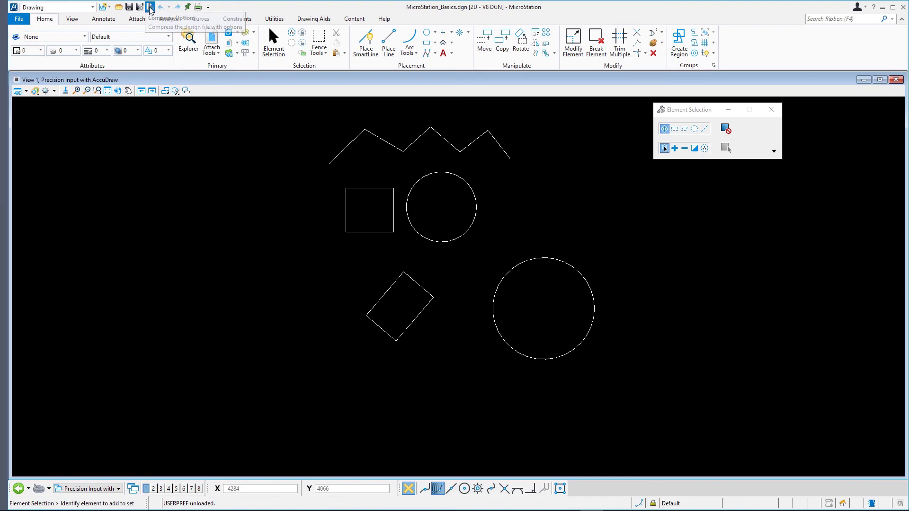
# Step: Compress the design file through Compress Options, then bring up the File page
pyautogui.click(149, 6)
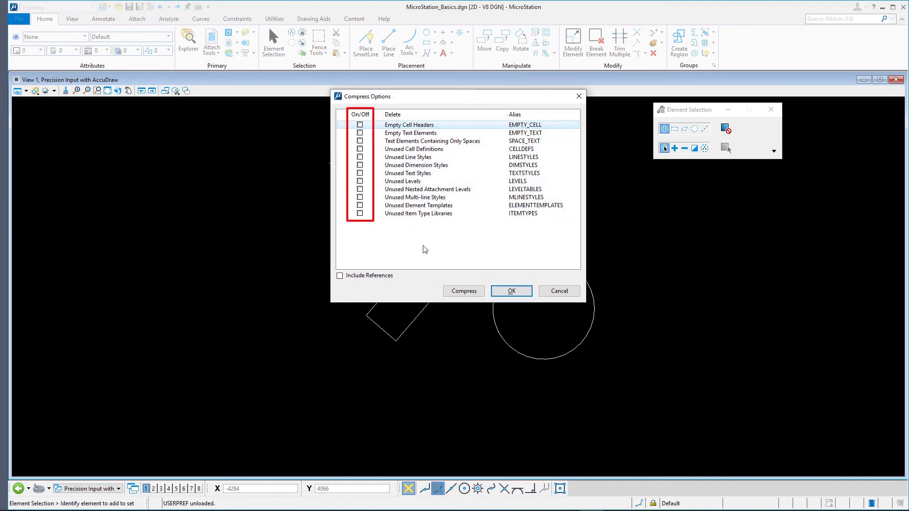
pyautogui.click(511, 291)
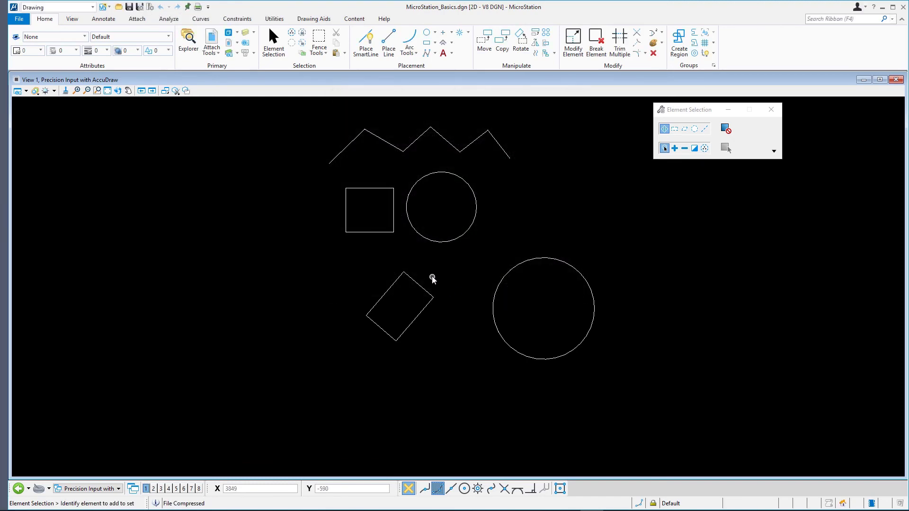
pyautogui.moveTo(18, 19)
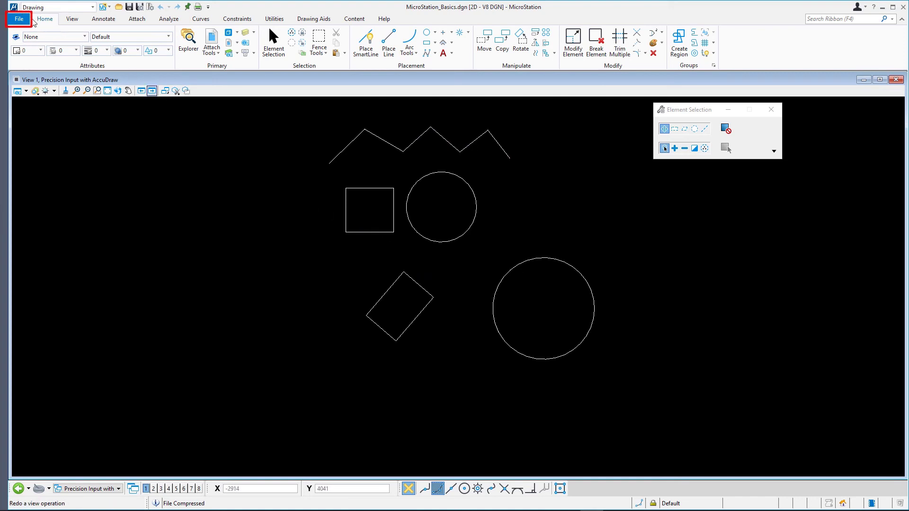
pyautogui.click(18, 19)
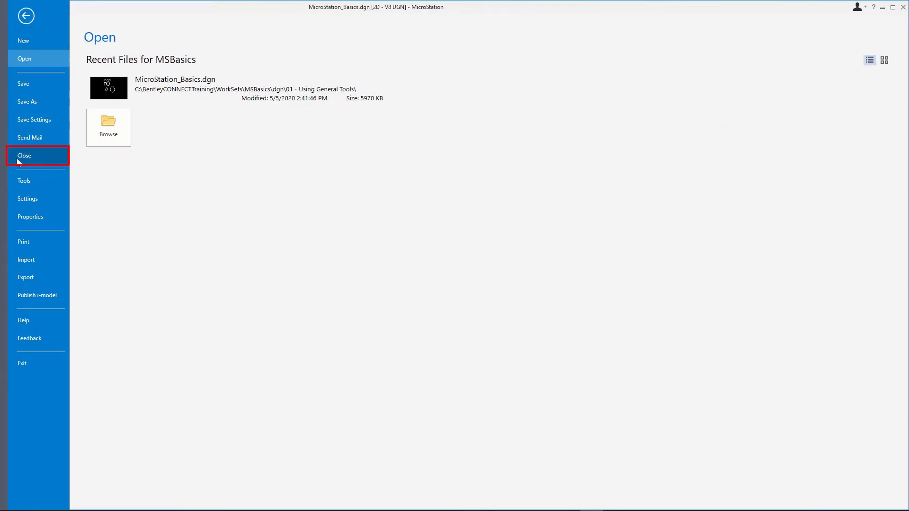